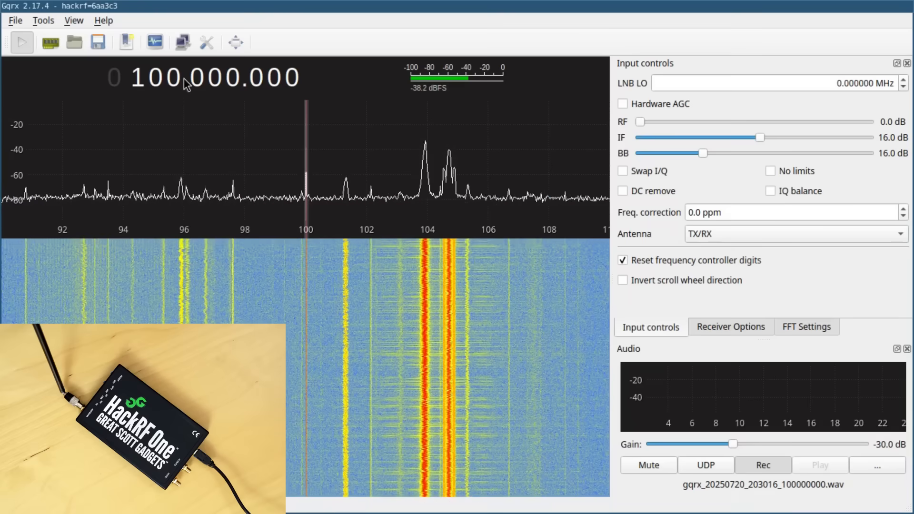
Step: Hop the receiver through station peaks near 101.3, 100.5 and 98 MHz, landing back on 100 MHz
scroll(up, 3)
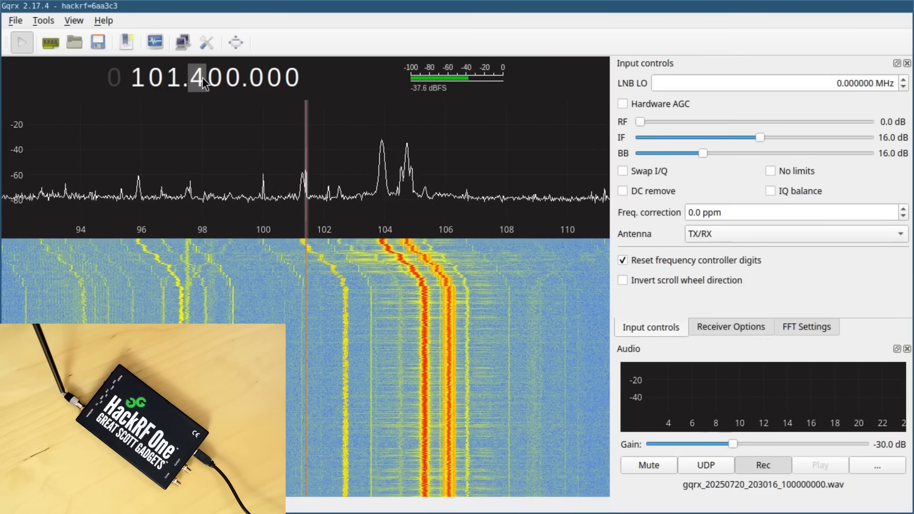
scroll(down, 3)
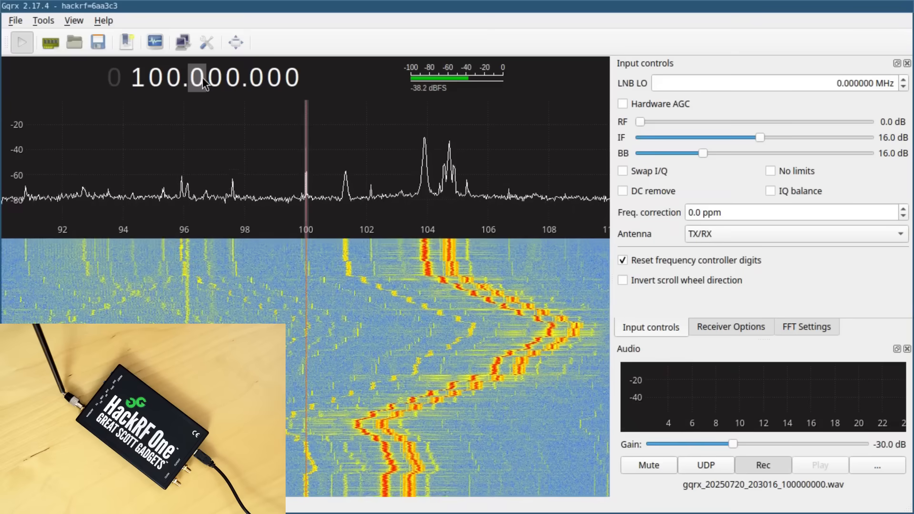
mouse_move(315, 173)
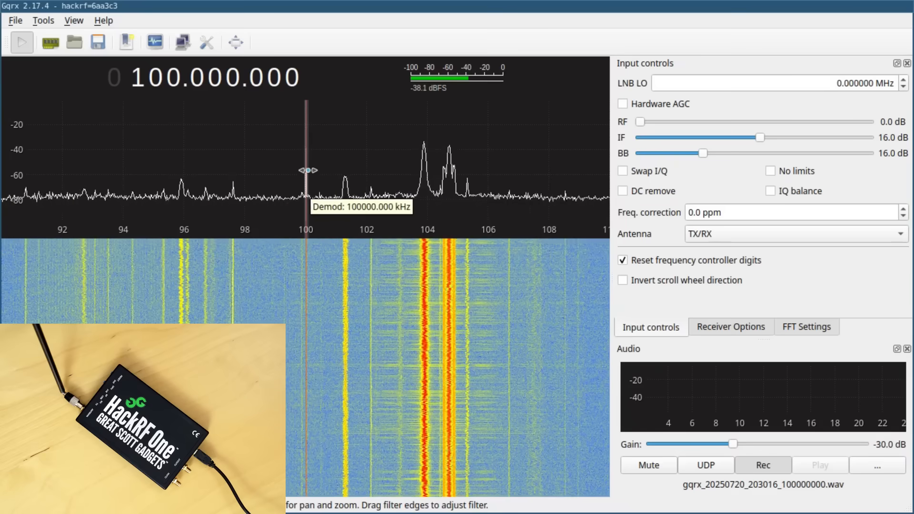
mouse_move(350, 149)
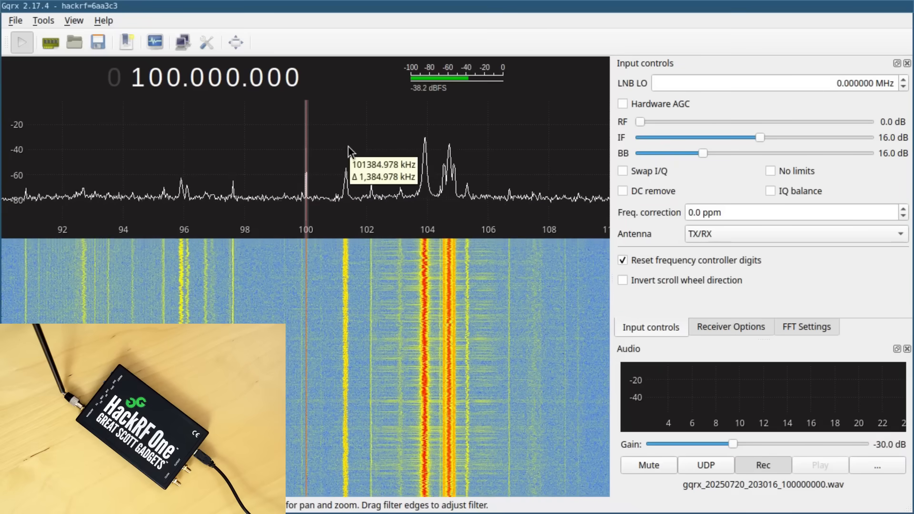
mouse_move(355, 150)
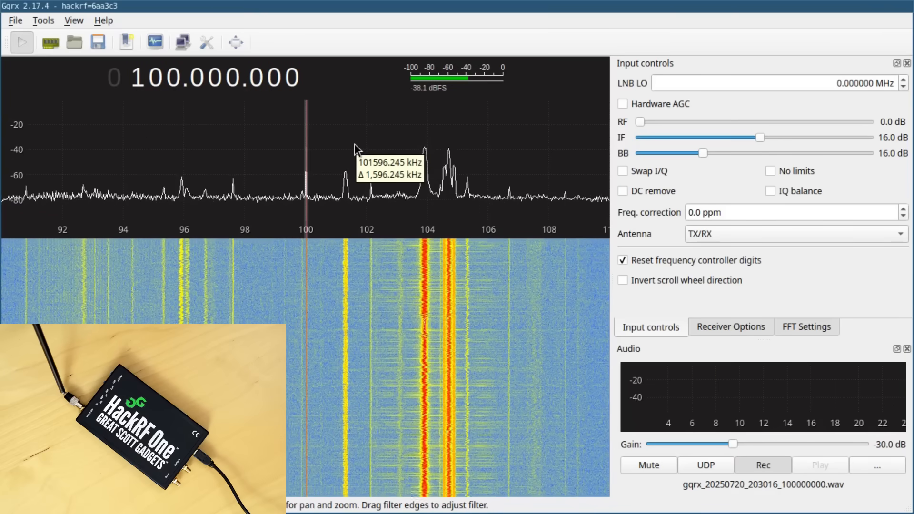
mouse_move(362, 146)
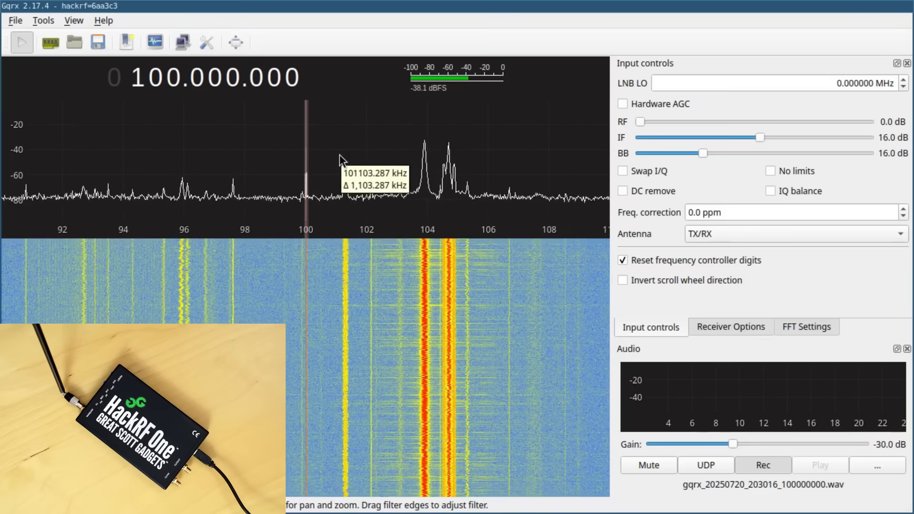
mouse_move(330, 162)
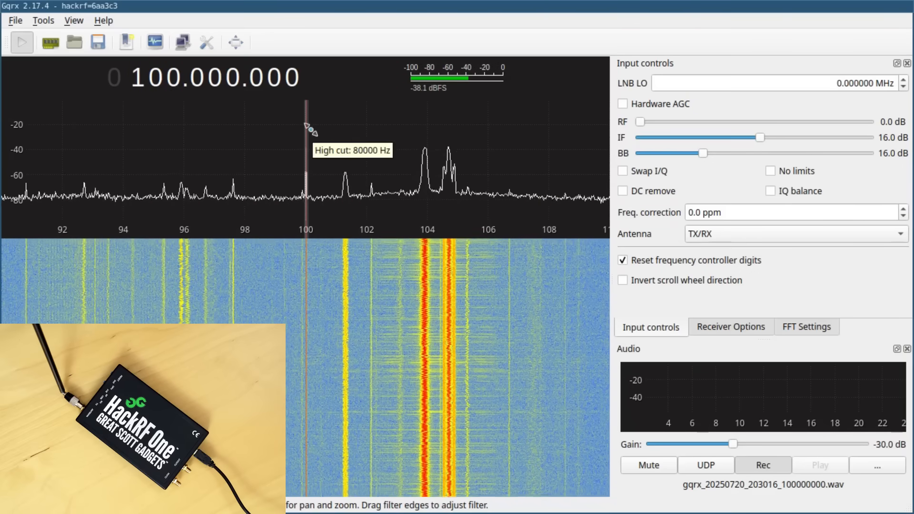
mouse_move(333, 152)
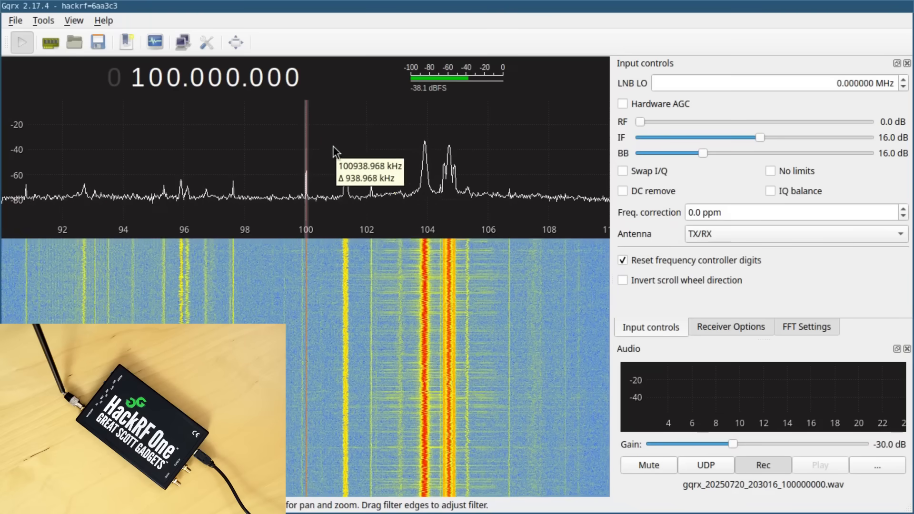
mouse_move(378, 131)
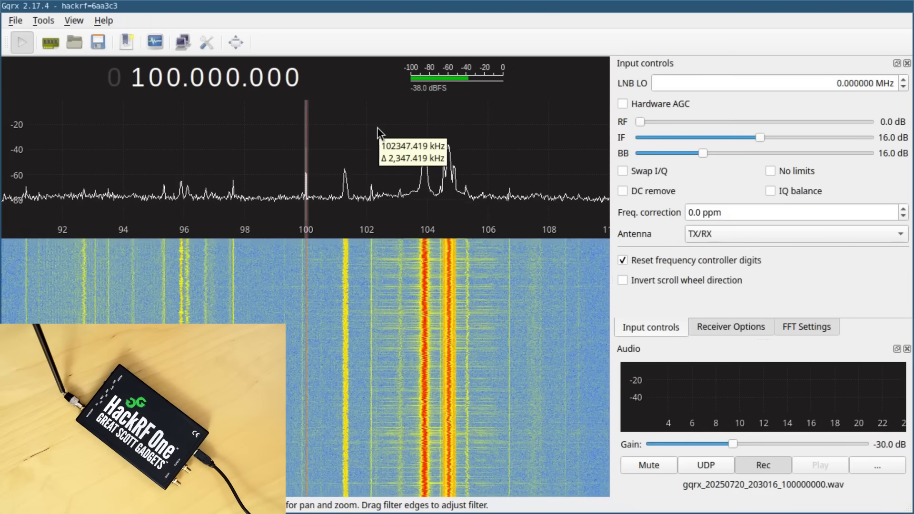
mouse_move(352, 129)
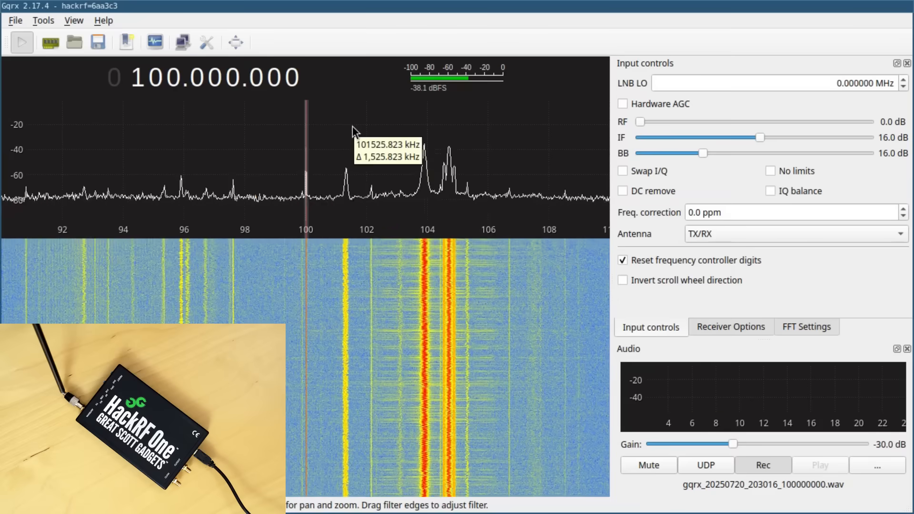
mouse_move(362, 135)
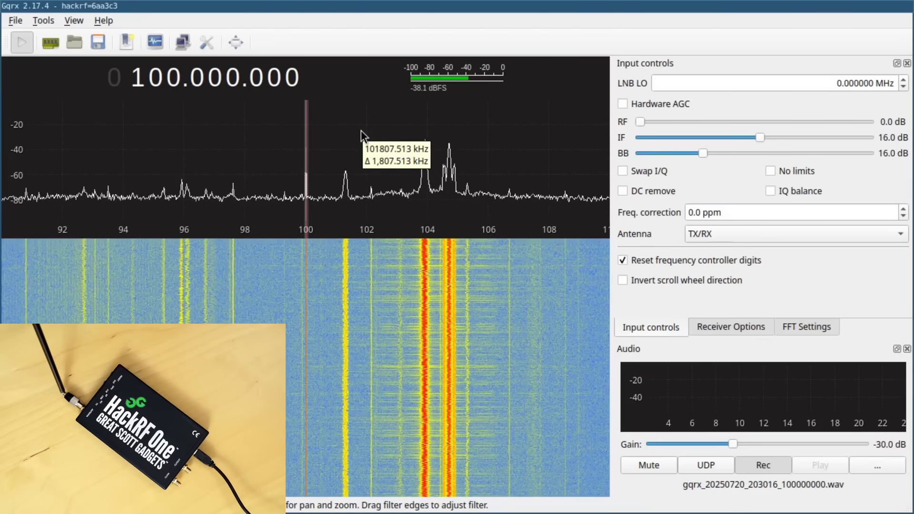
mouse_move(360, 143)
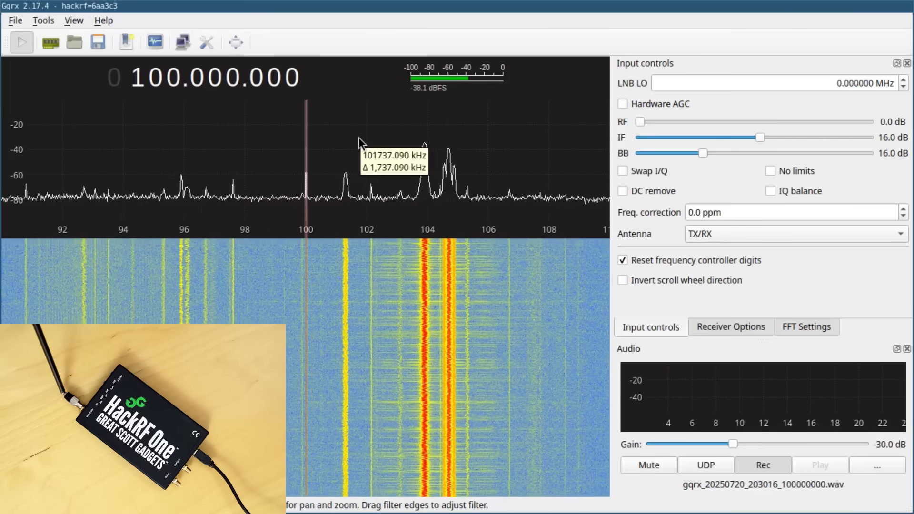
mouse_move(352, 183)
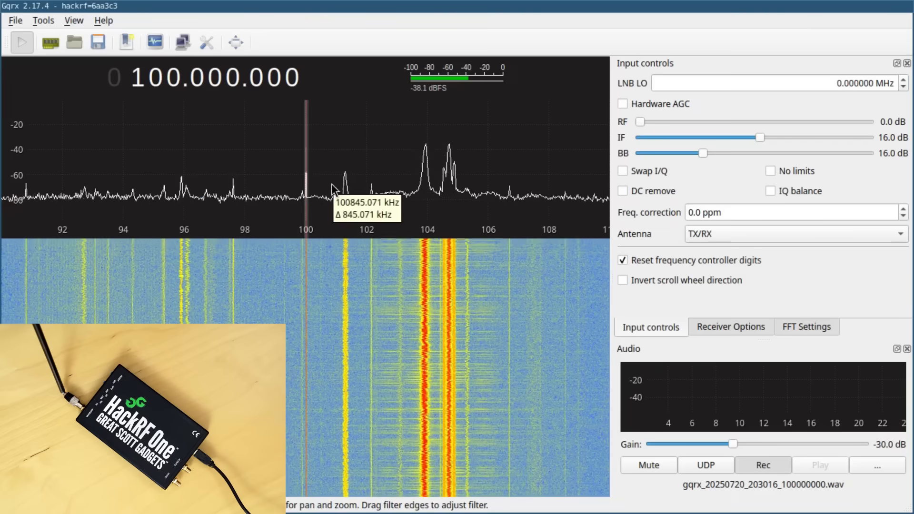
mouse_move(350, 187)
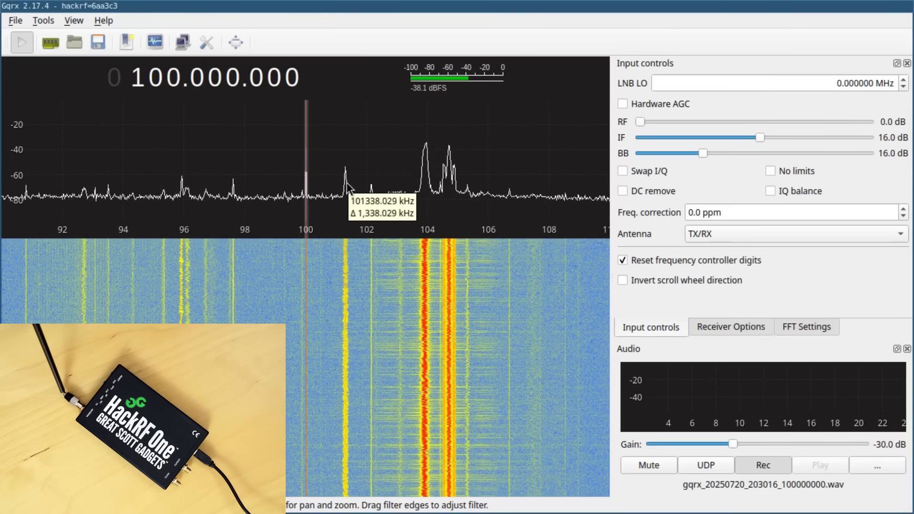
click(346, 175)
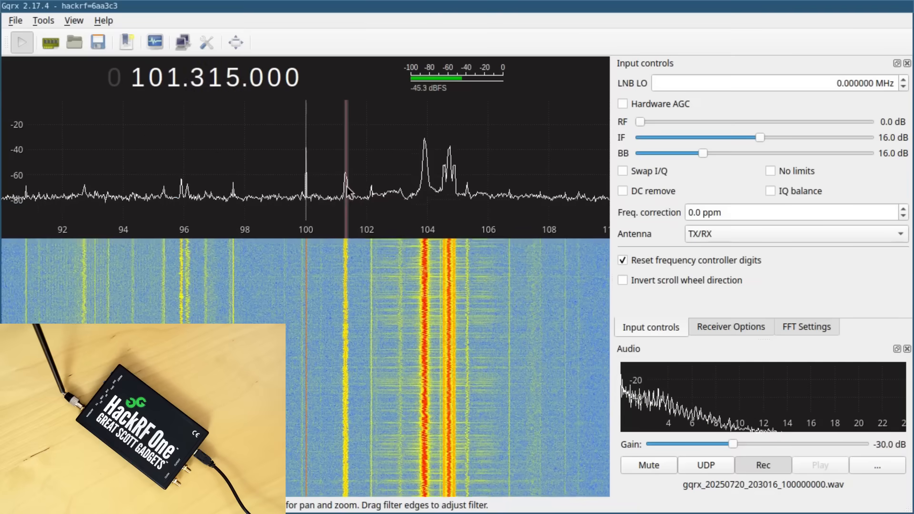
click(366, 176)
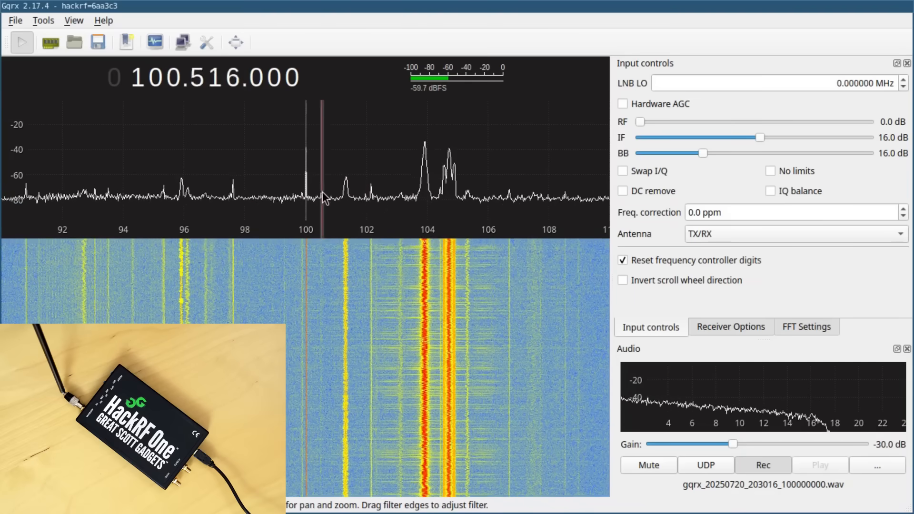
click(245, 187)
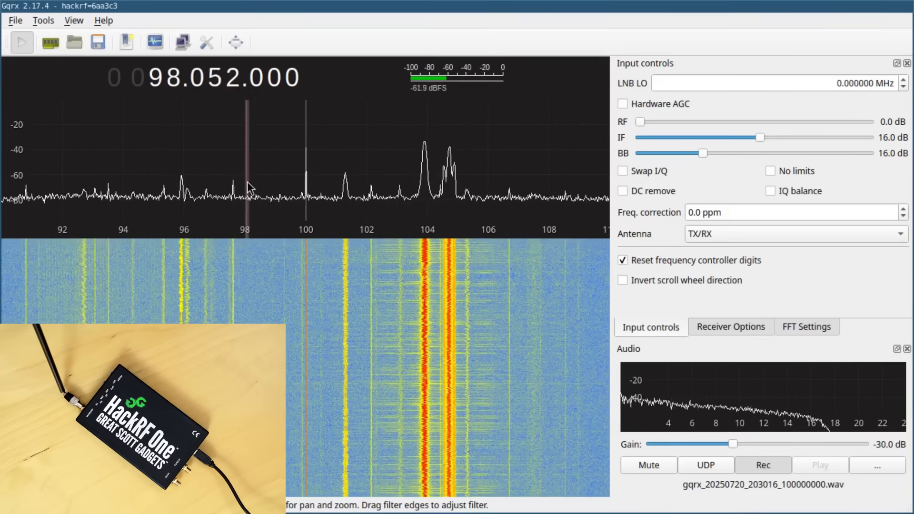
click(306, 175)
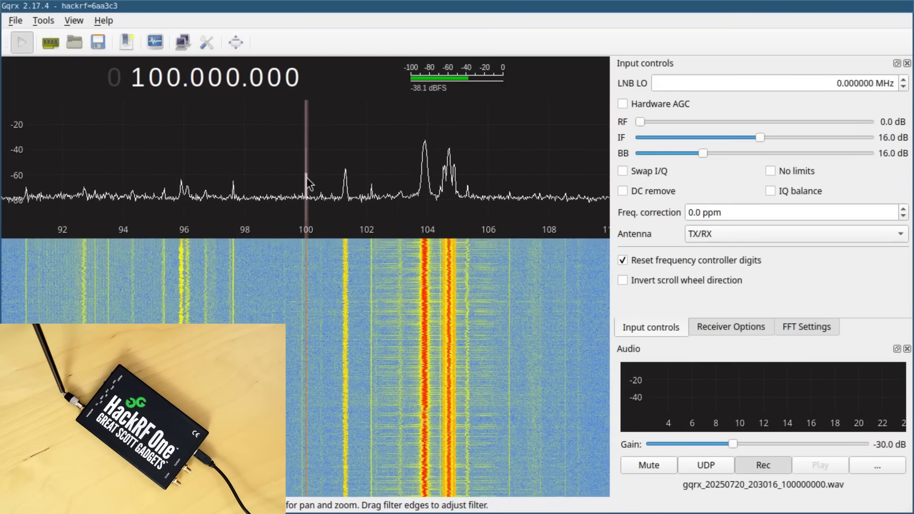
Step: Sweep through stations near 95, 104.3 and 102.1 MHz, settling on the weak one at 95.376 MHz
click(245, 187)
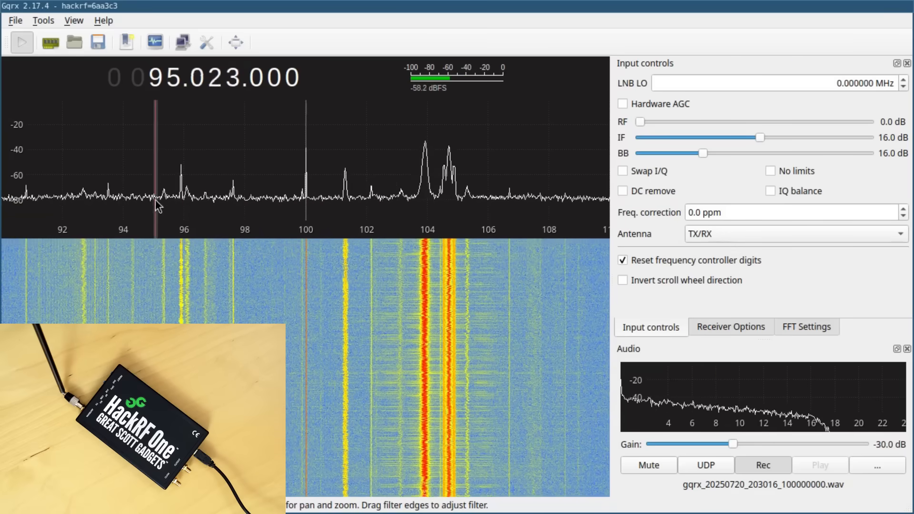
click(438, 201)
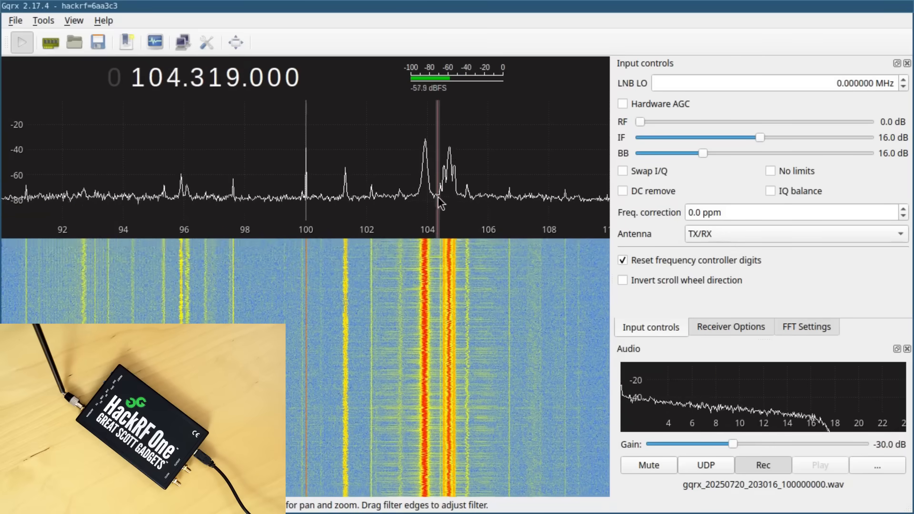
click(371, 200)
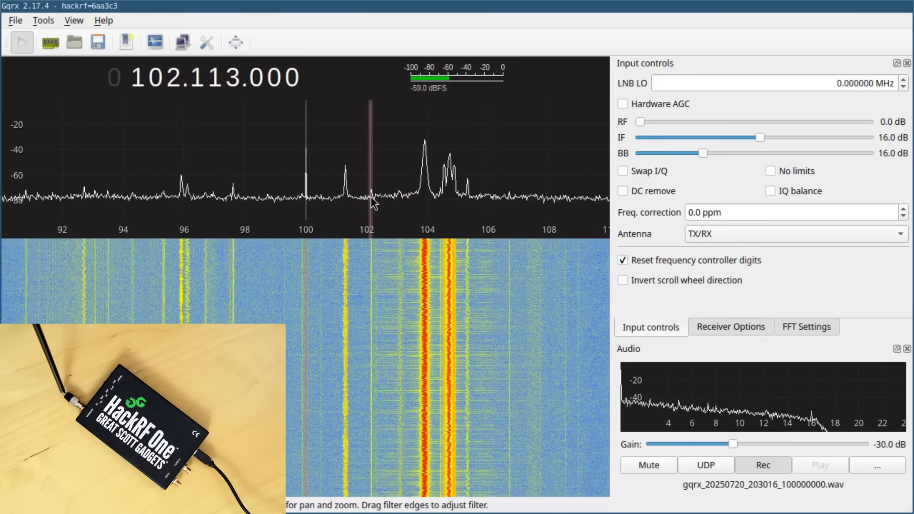
click(239, 198)
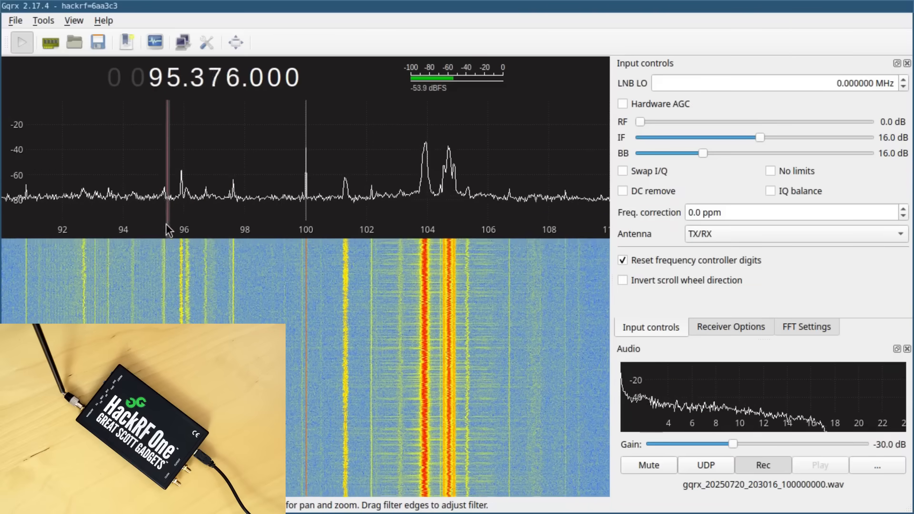
Step: Tune through the 96.08 MHz and 104.695 MHz stations, then settle at 100.023 MHz
click(208, 201)
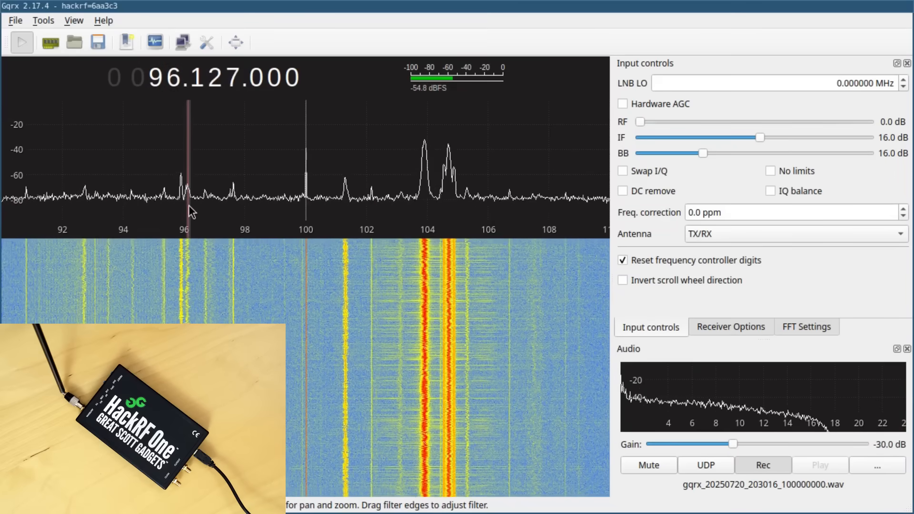
click(427, 175)
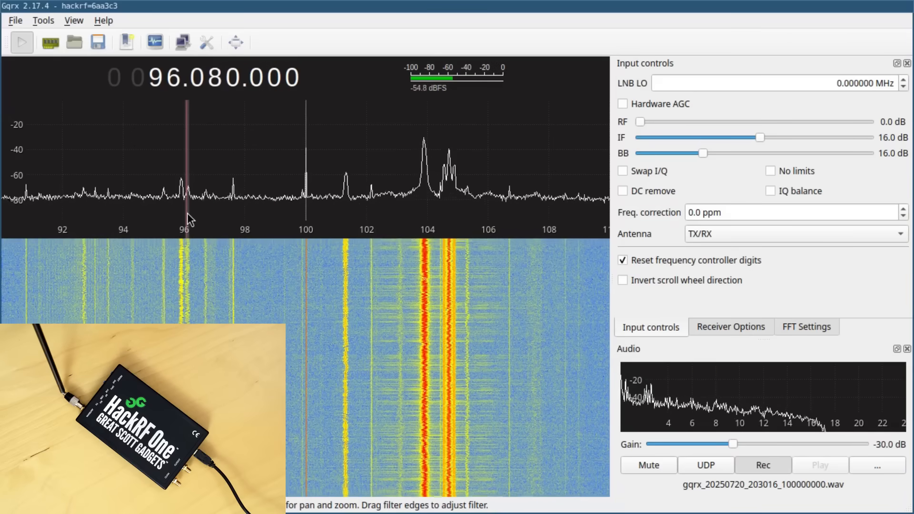
click(451, 192)
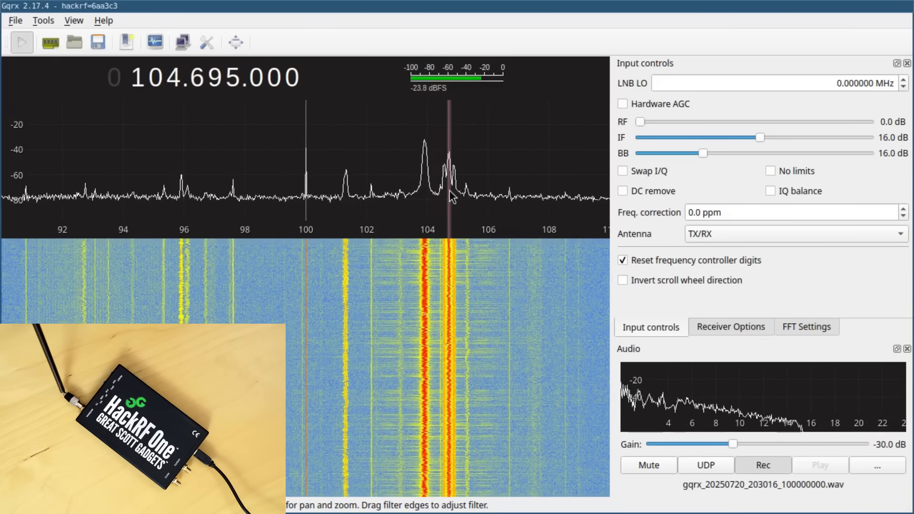
click(165, 192)
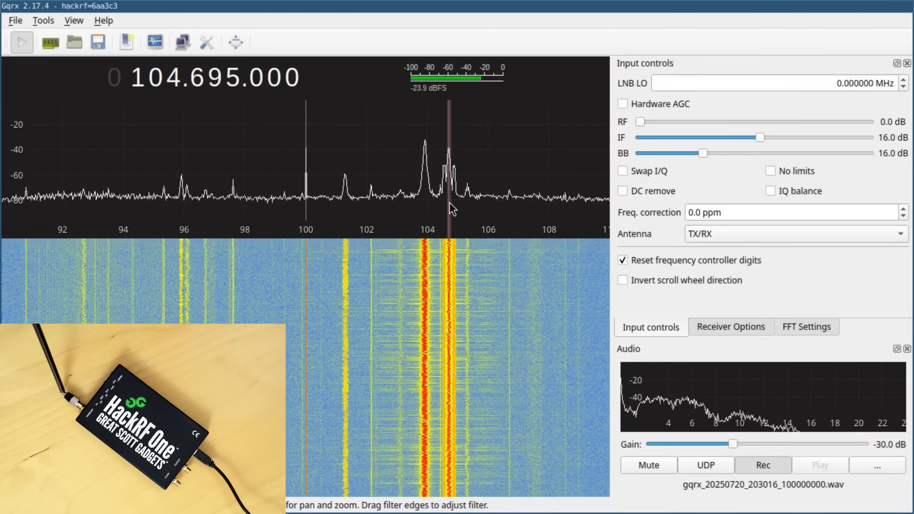
click(166, 206)
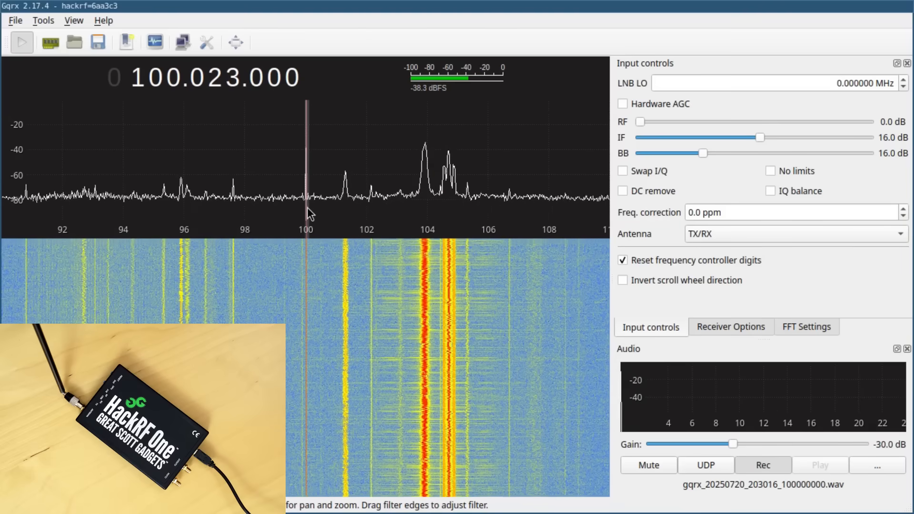
mouse_move(170, 203)
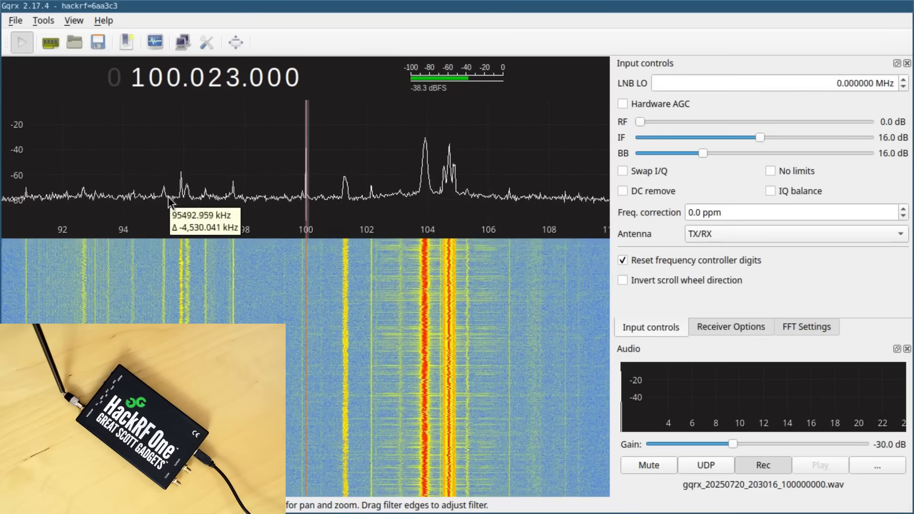
mouse_move(207, 220)
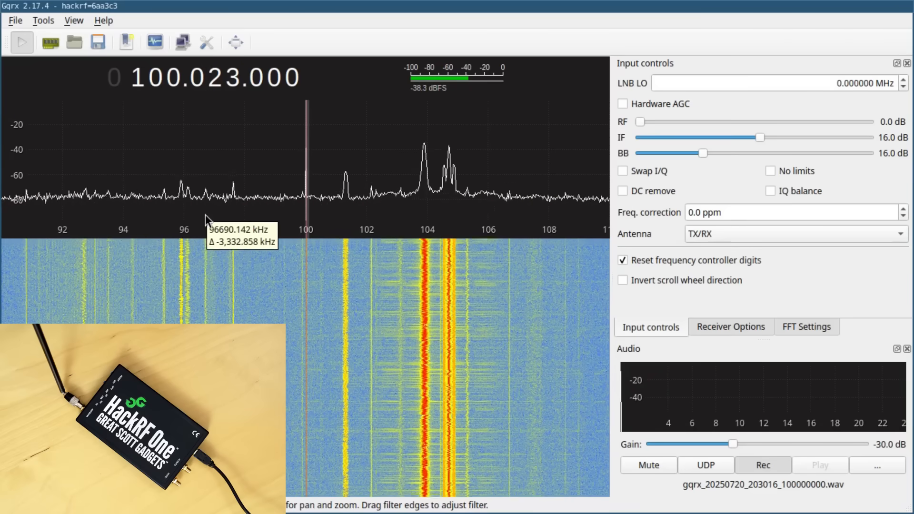
mouse_move(183, 206)
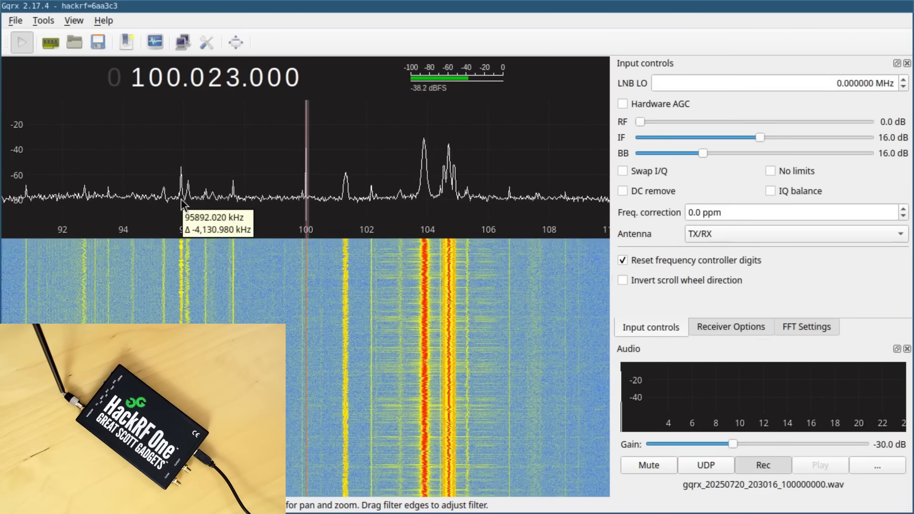
mouse_move(209, 220)
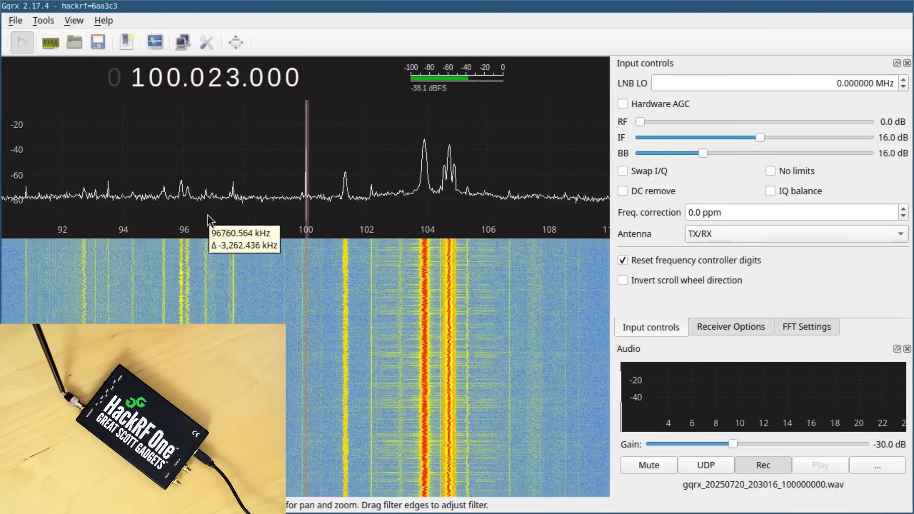
mouse_move(268, 225)
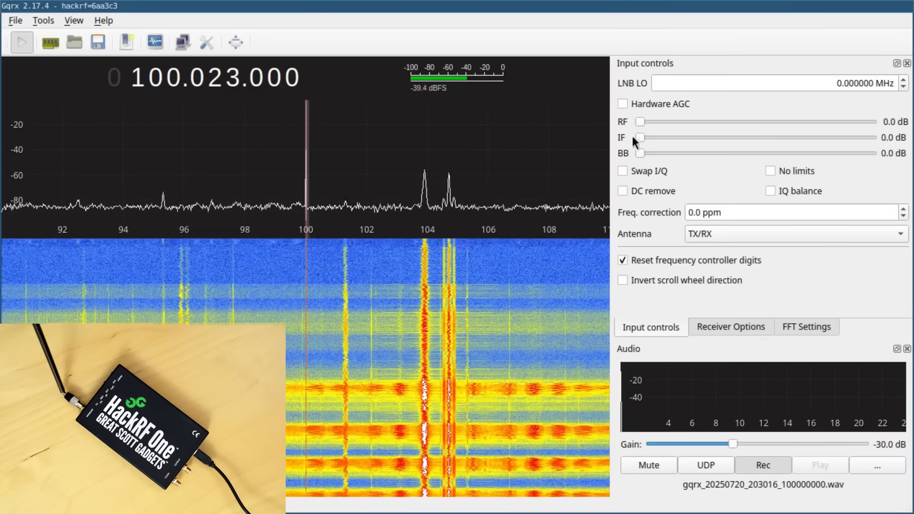
mouse_move(318, 189)
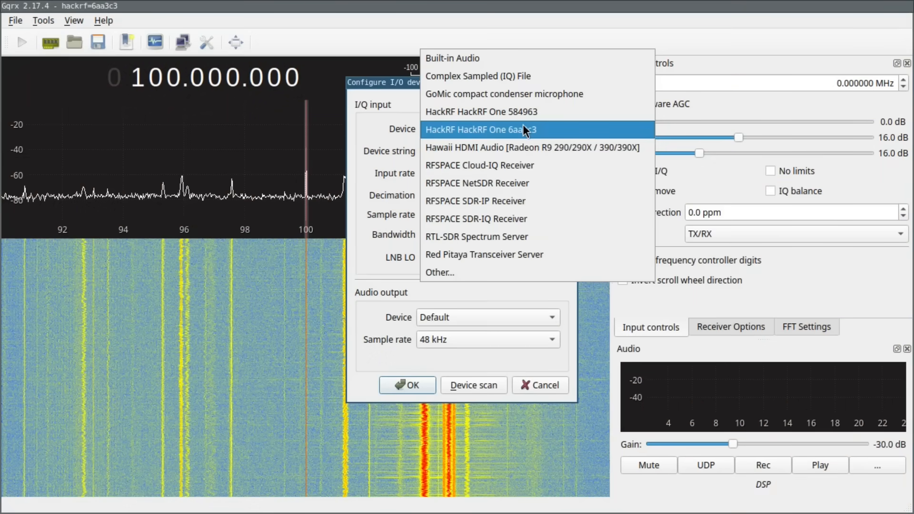
mouse_move(563, 133)
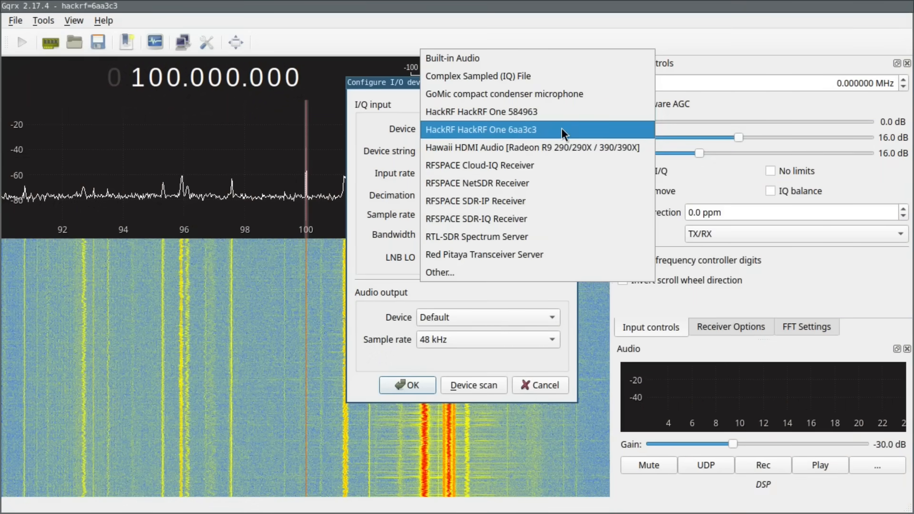
mouse_move(552, 113)
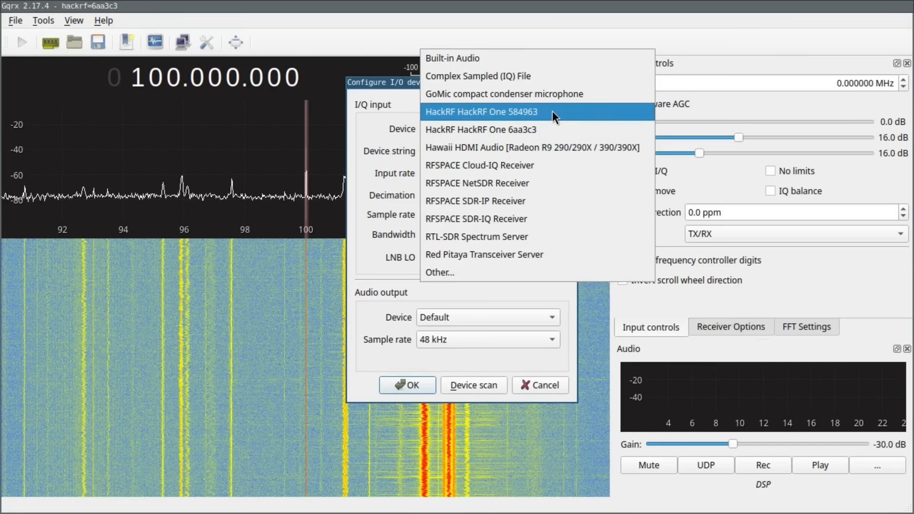
mouse_move(562, 124)
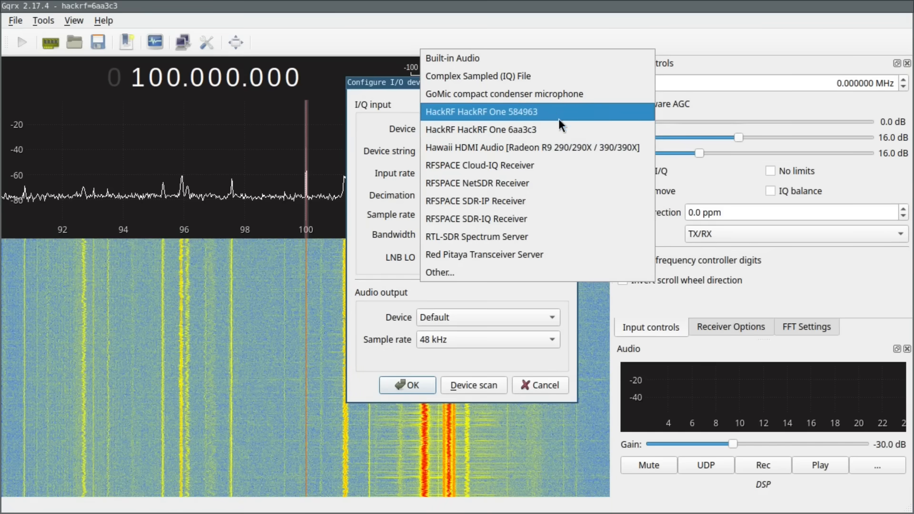
mouse_move(556, 115)
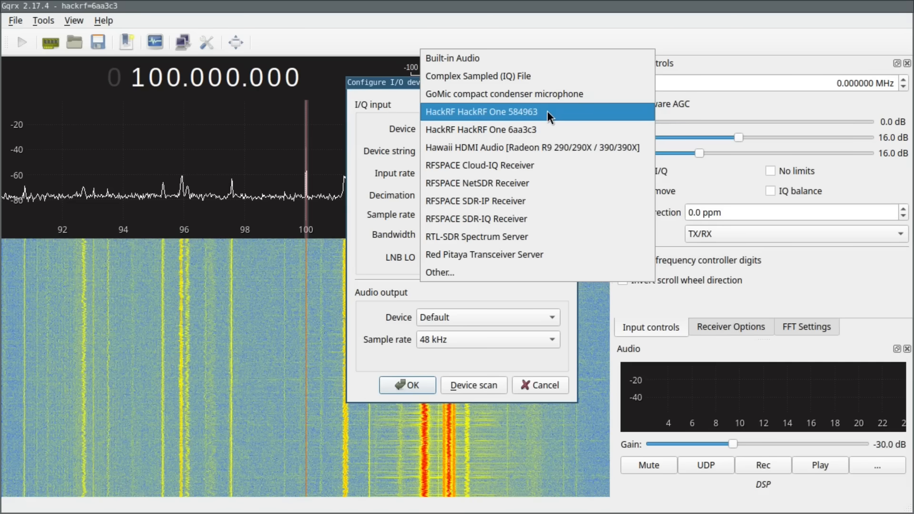
Step: Select HackRF One 584963 as input with a 20000000 sample rate and apply it
click(481, 111)
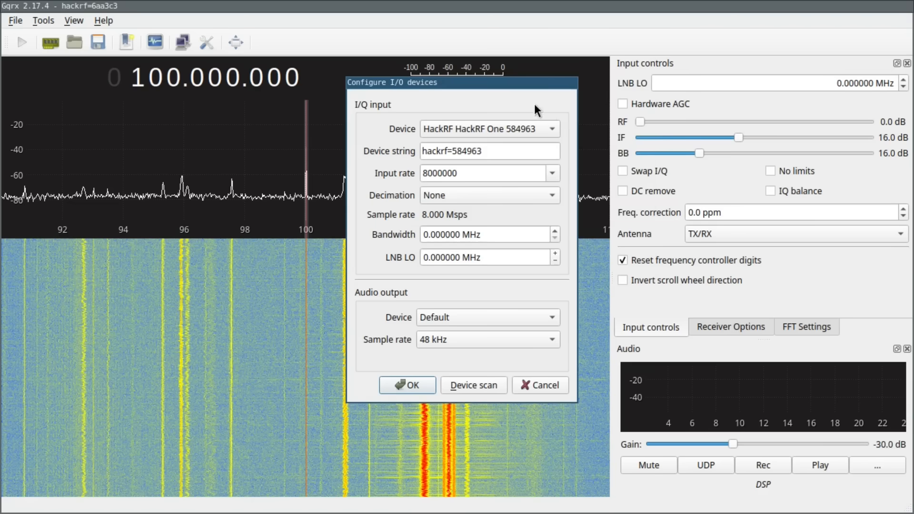
click(551, 172)
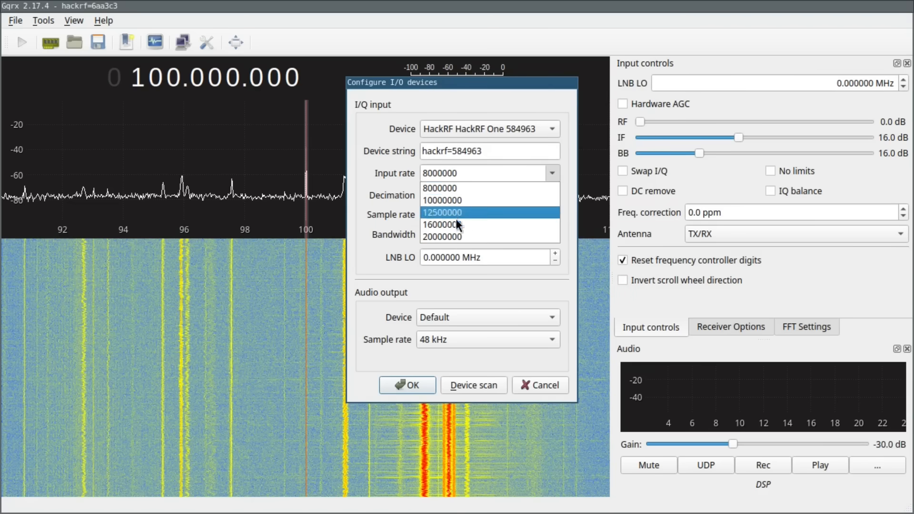
click(443, 236)
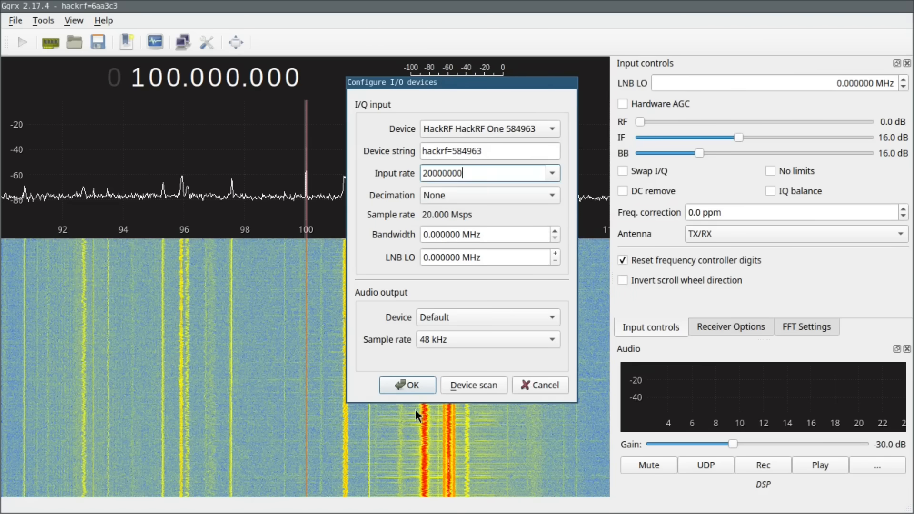
click(406, 384)
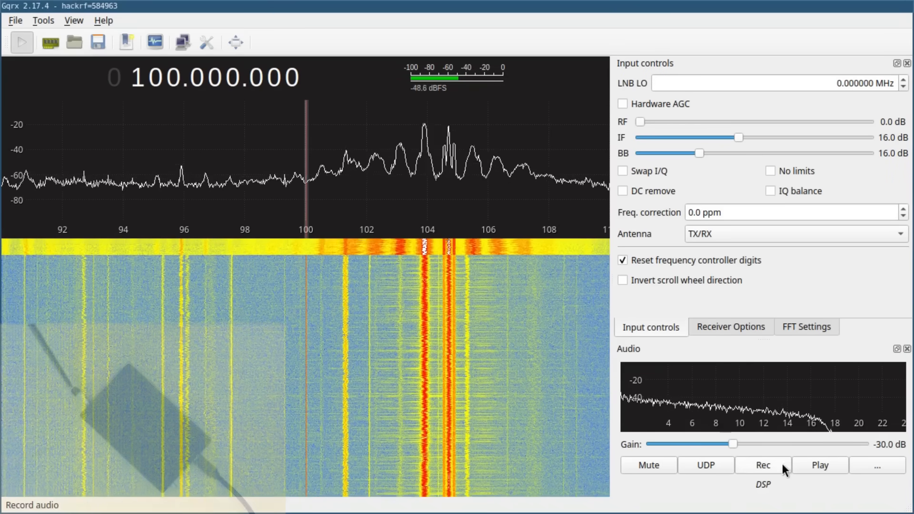
Step: Start recording the demodulated audio from the second HackRF to a WAV file
click(762, 465)
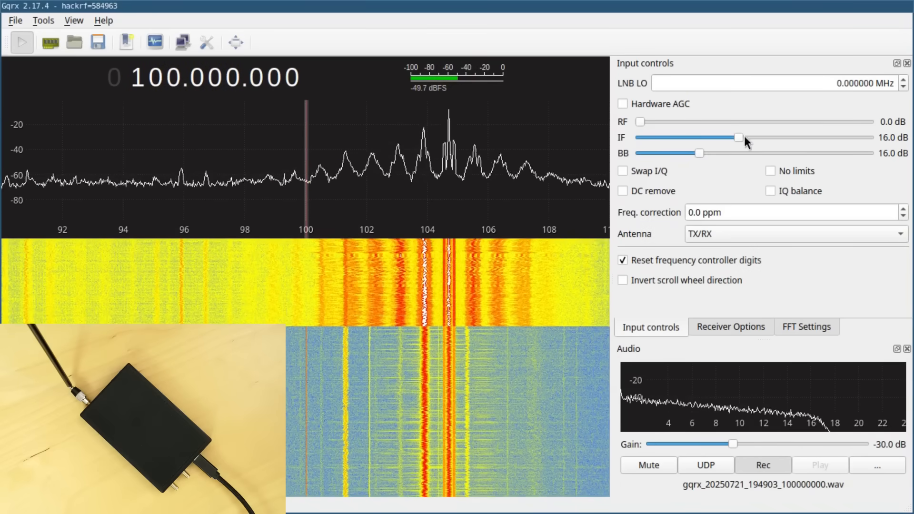
mouse_move(727, 168)
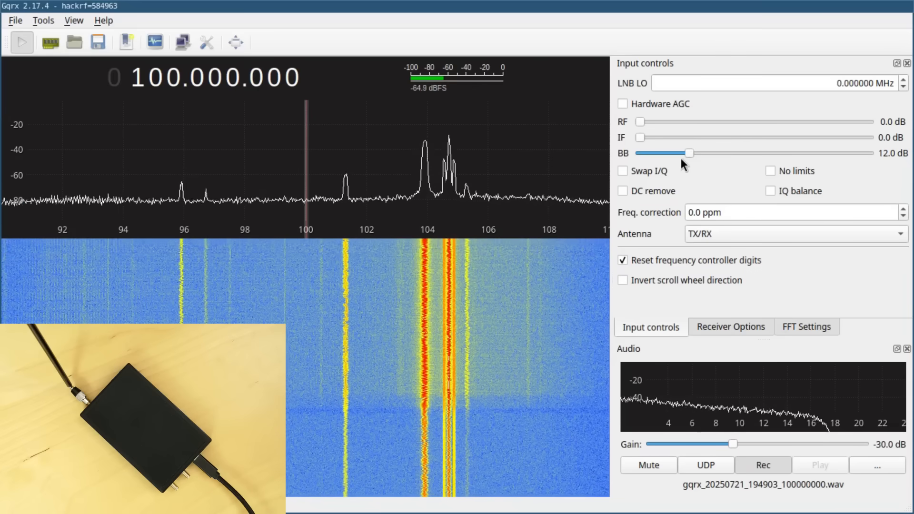
mouse_move(325, 274)
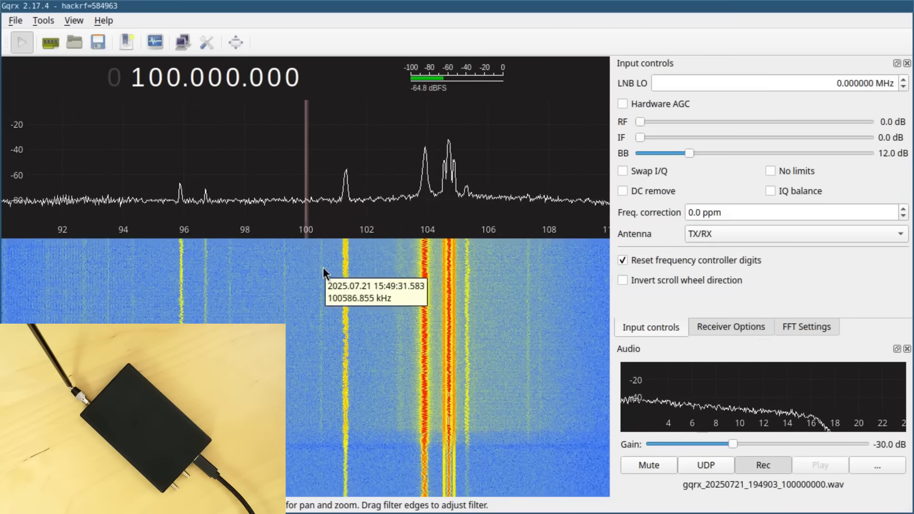
mouse_move(312, 219)
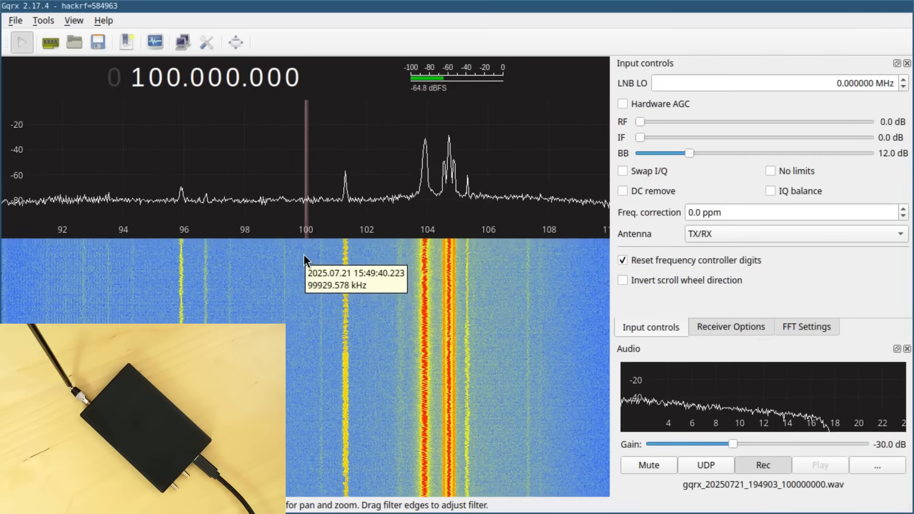
mouse_move(313, 256)
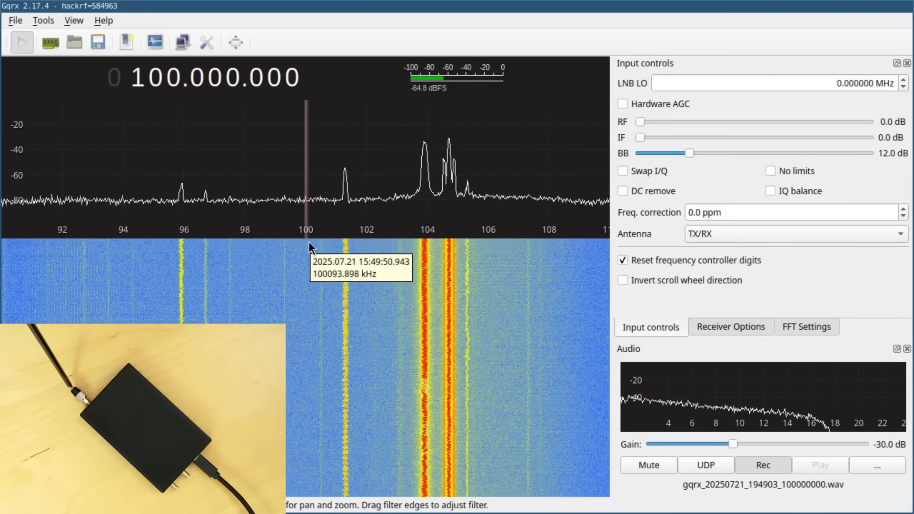
mouse_move(305, 269)
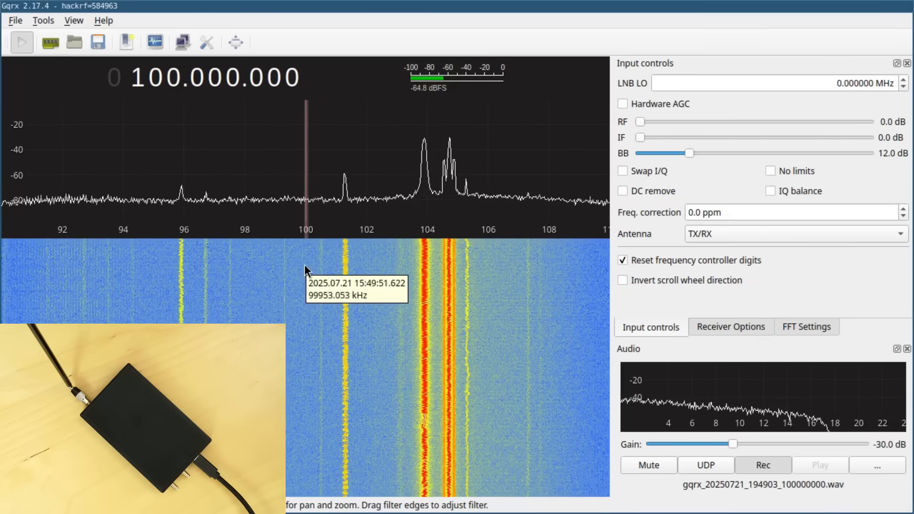
Step: Hop through stations near 101.3, 107.394 and 96.056 MHz, ending at 98.615 MHz
click(346, 192)
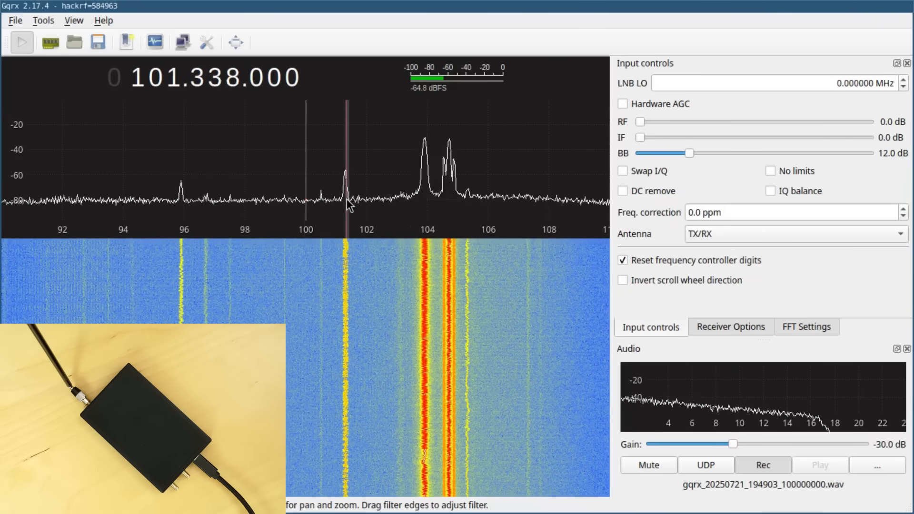
click(459, 187)
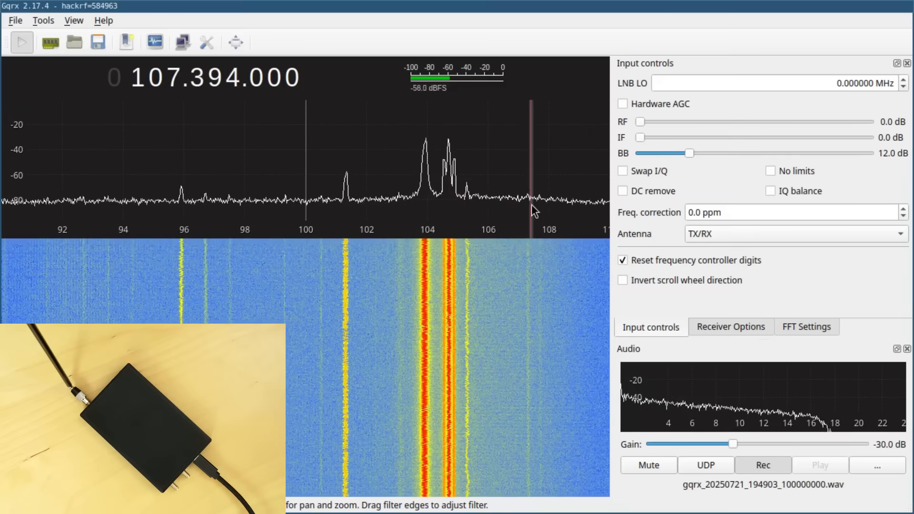
click(184, 198)
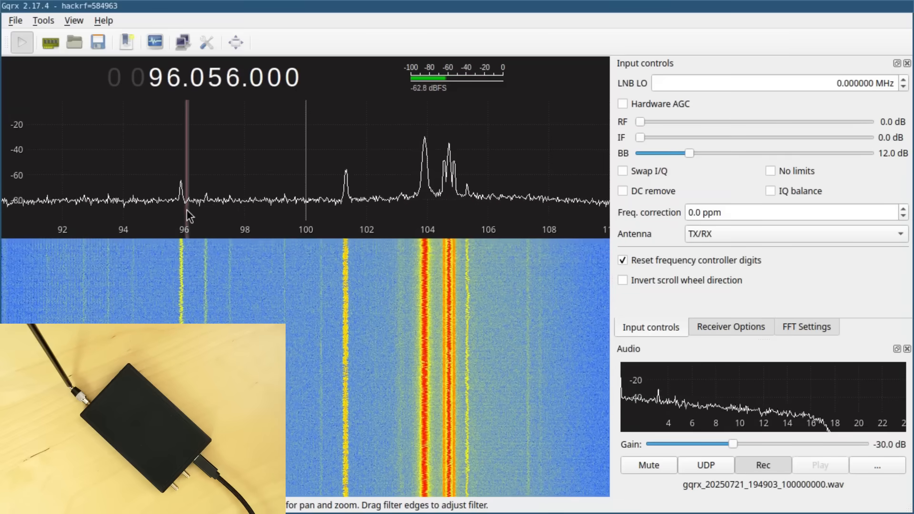
click(234, 201)
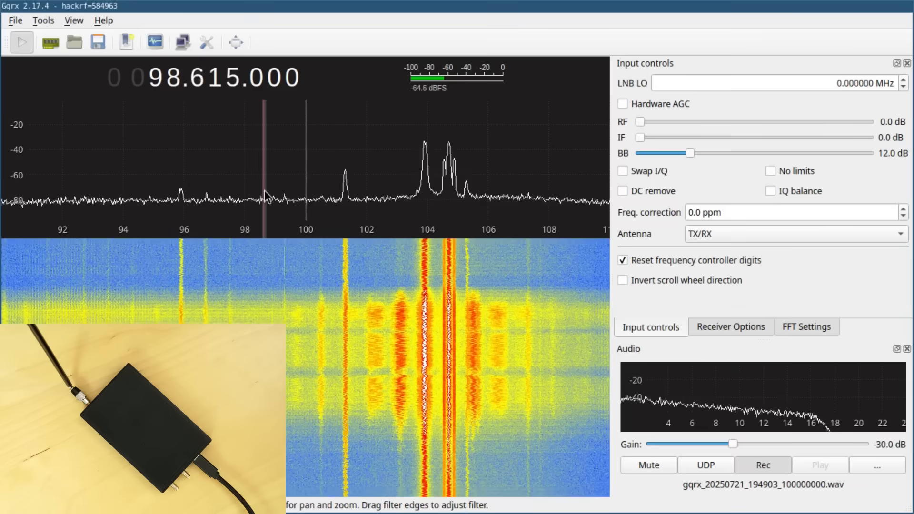
Step: Retune to 100.047 MHz near the band centre while recording continues
click(285, 216)
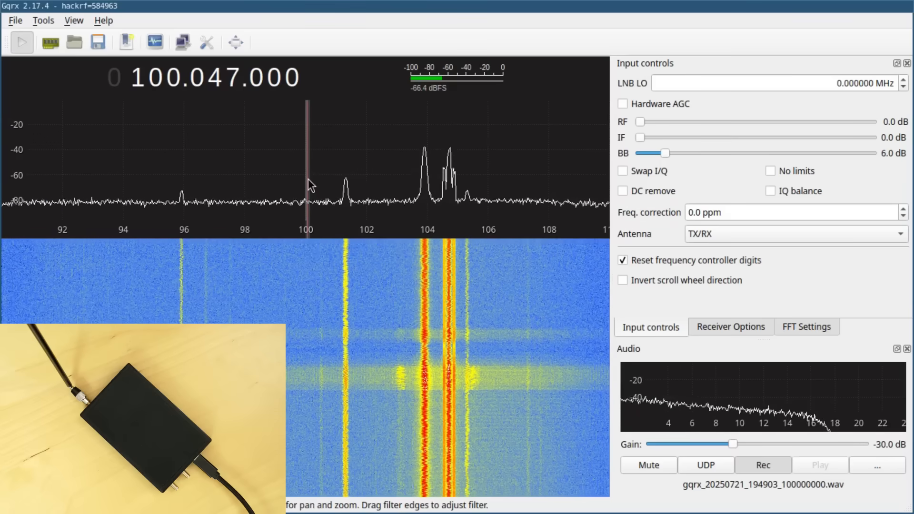
mouse_move(669, 170)
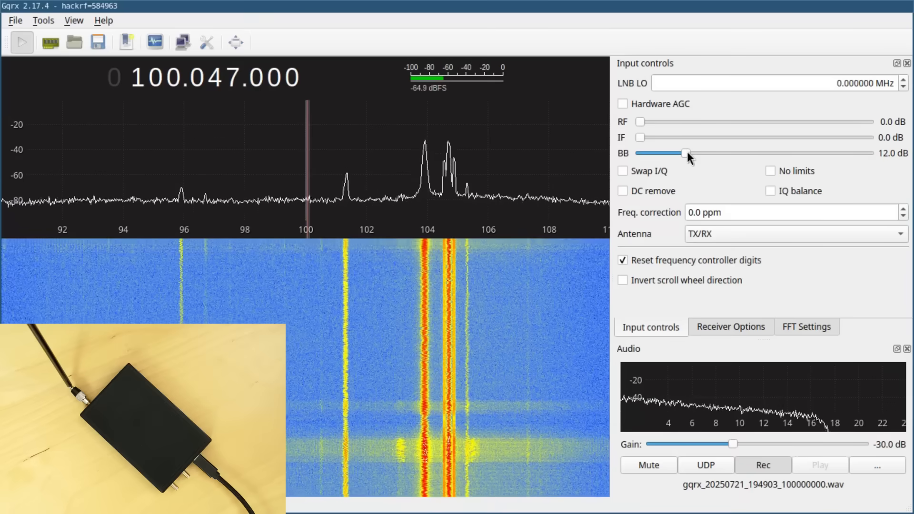
mouse_move(295, 327)
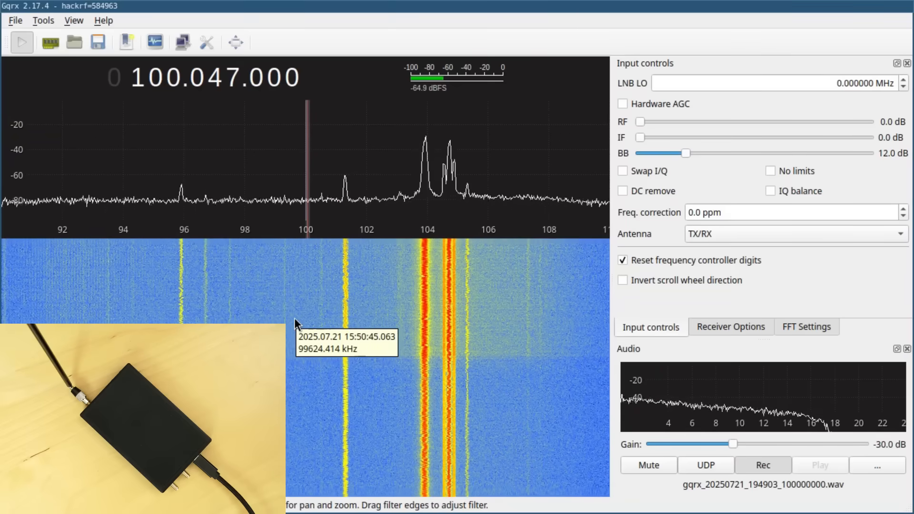
mouse_move(297, 304)
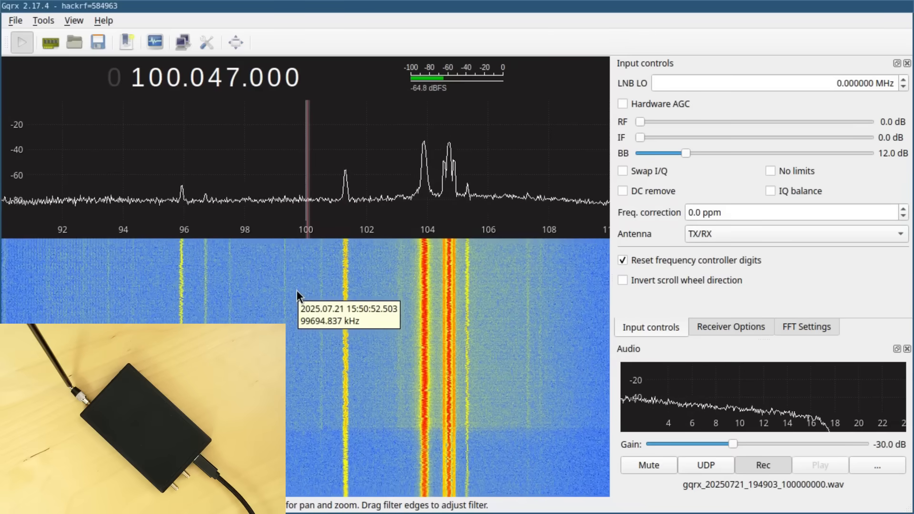
mouse_move(286, 227)
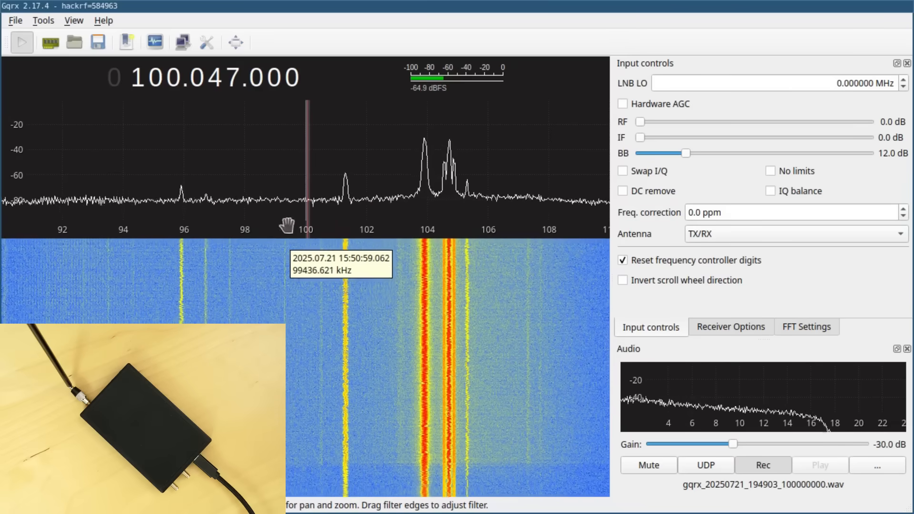
mouse_move(446, 213)
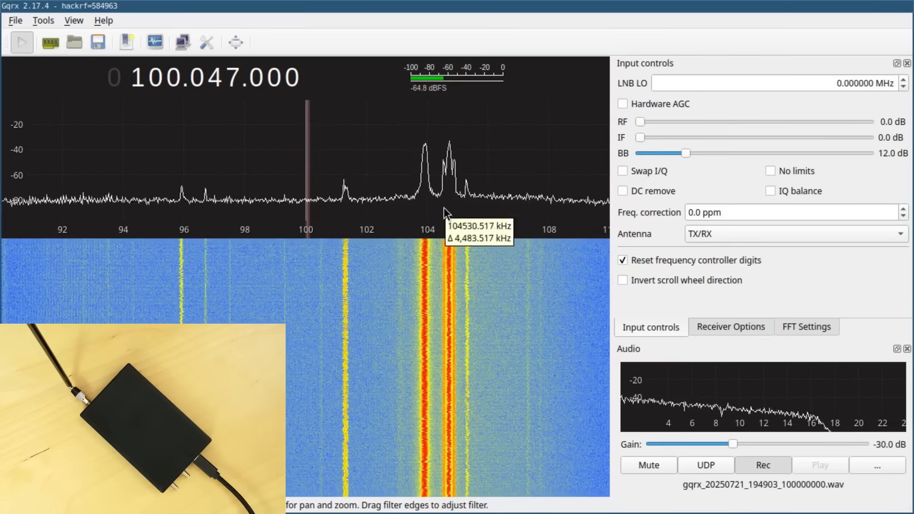
mouse_move(181, 207)
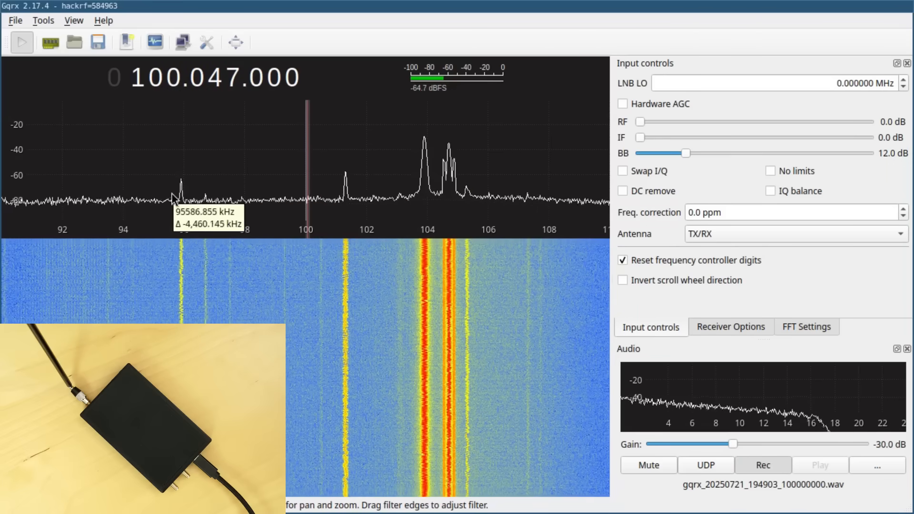
mouse_move(466, 190)
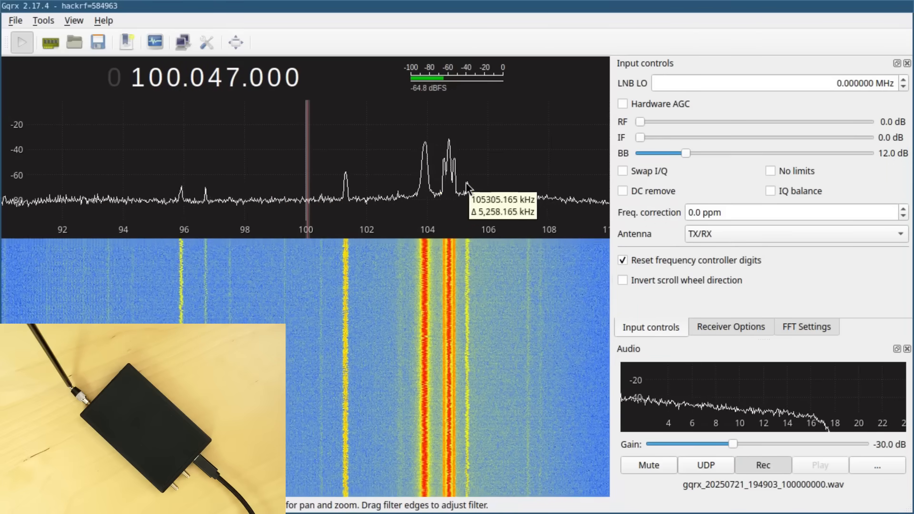
mouse_move(461, 156)
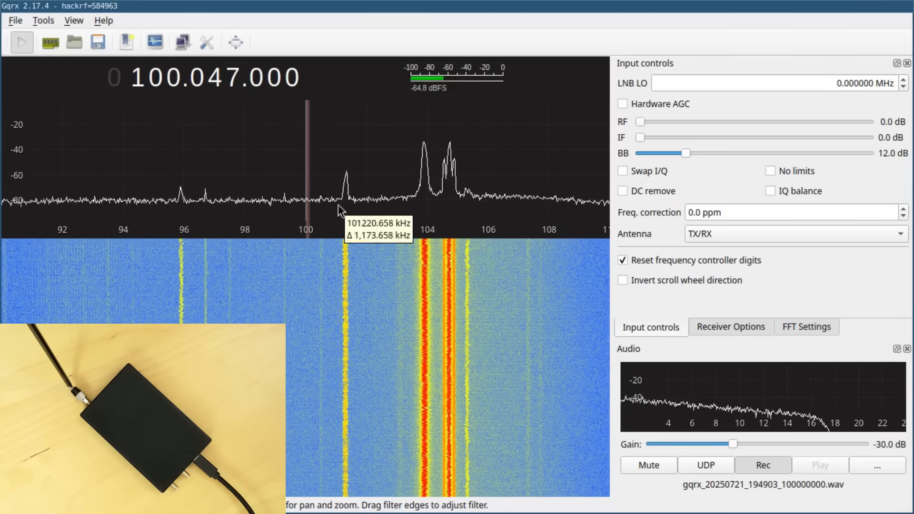
mouse_move(268, 211)
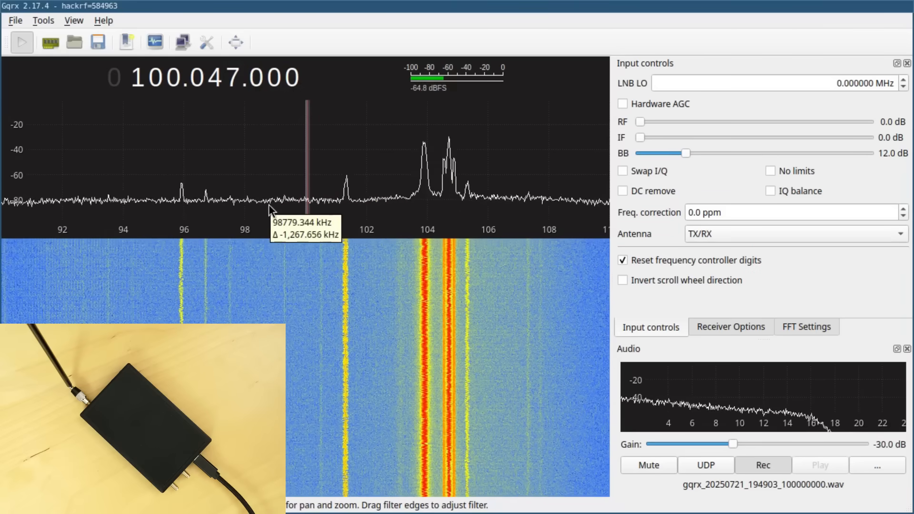